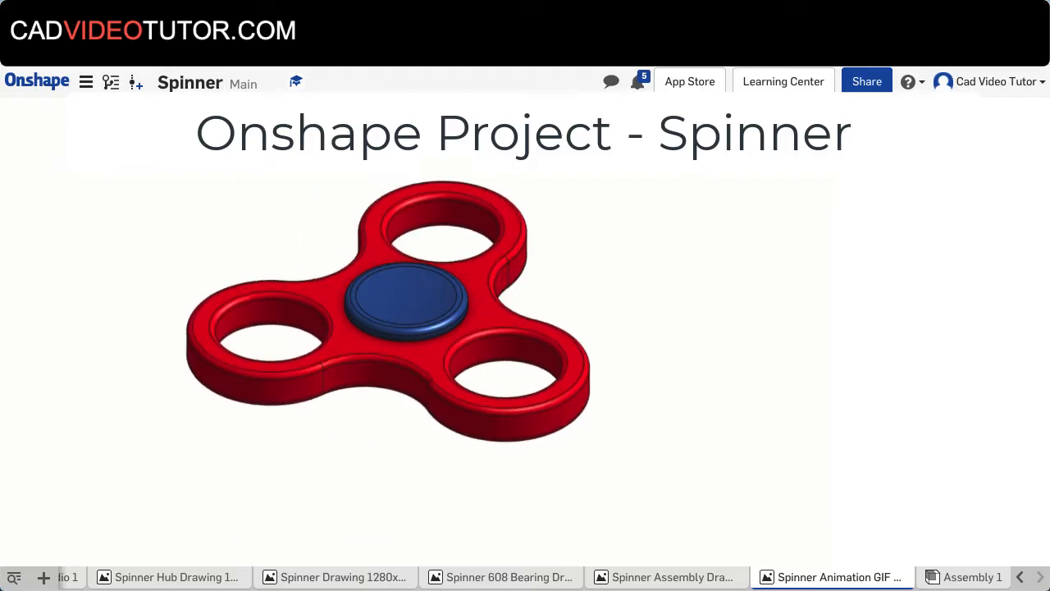
View the Spinner assembly drawing, then leave for the Projects document list
left_click(667, 577)
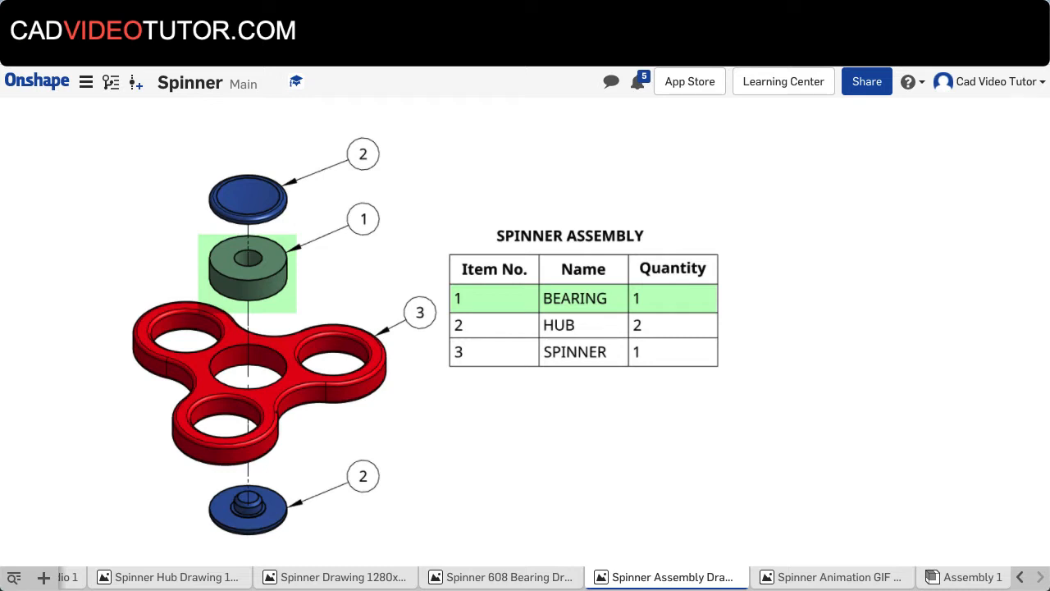
left_click(574, 351)
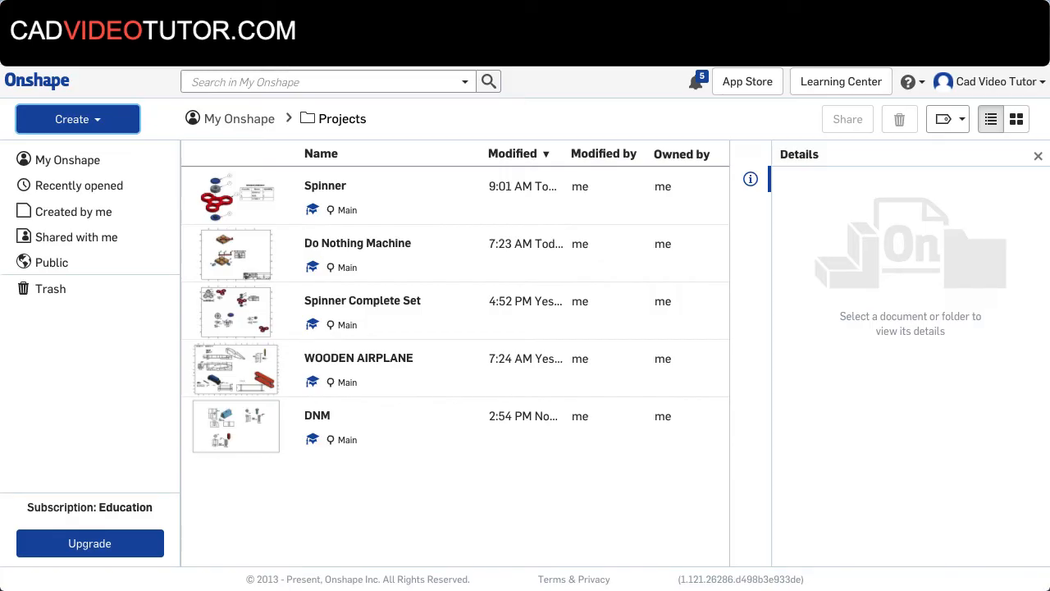
Create a new Onshape document named 'Spinner'
left_click(77, 119)
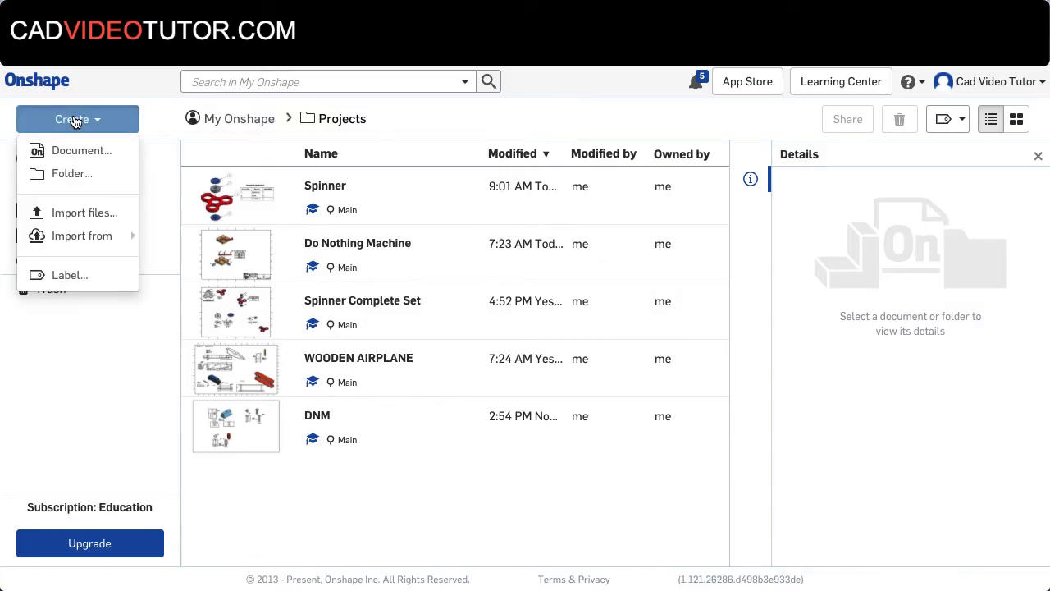
left_click(81, 151)
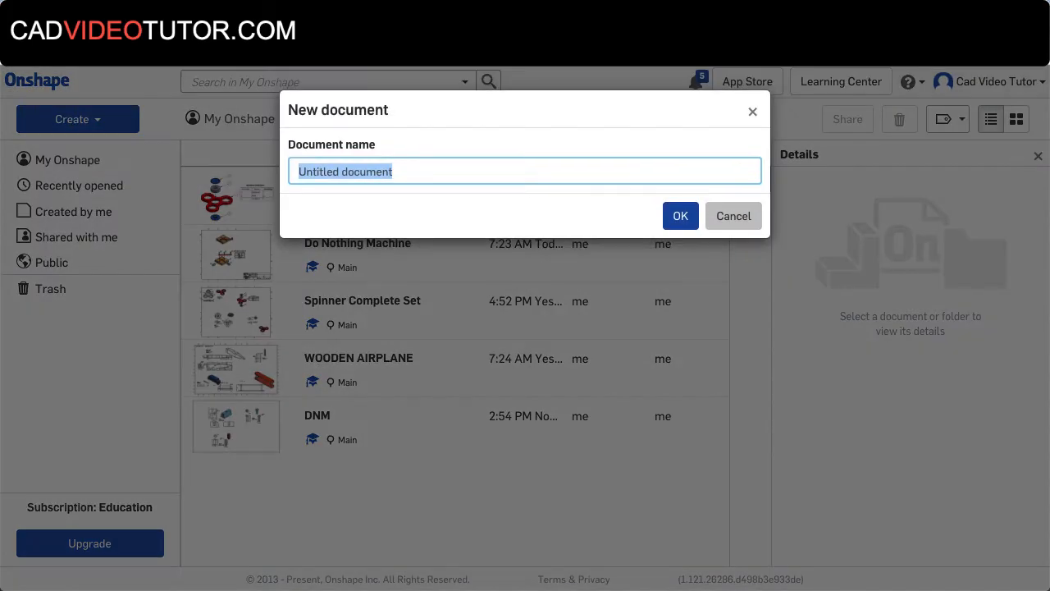
type("Spi")
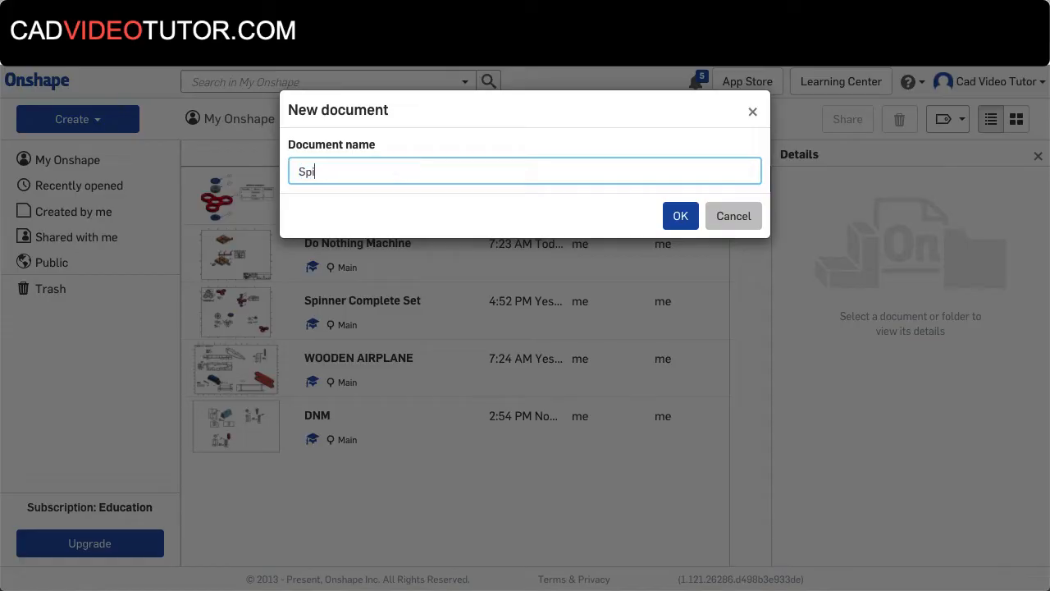
type("nner")
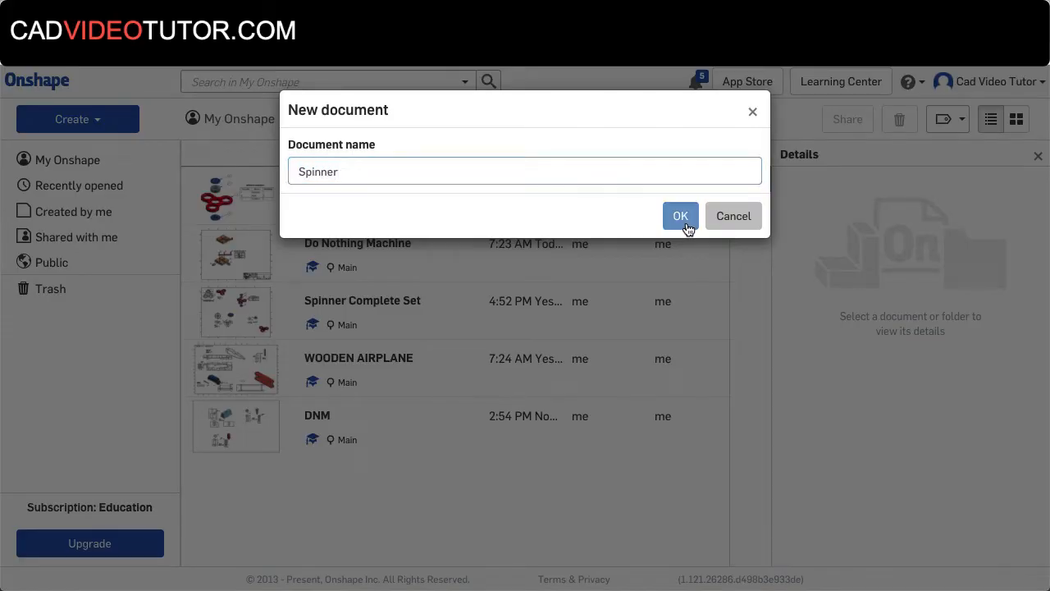
left_click(680, 216)
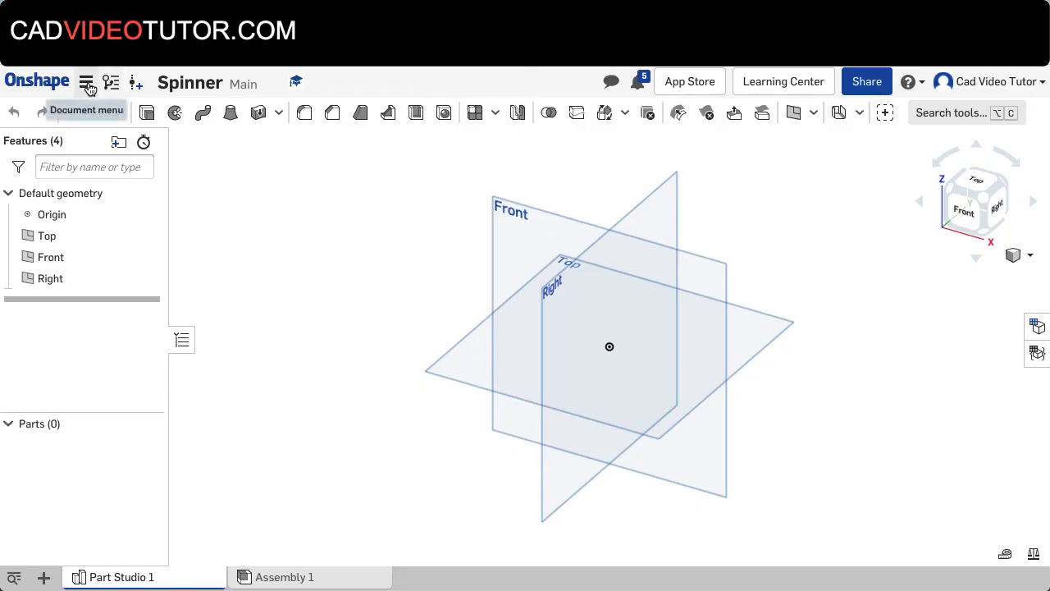
Set the workspace default length unit to millimeters, then return to Part Studio 1
left_click(86, 82)
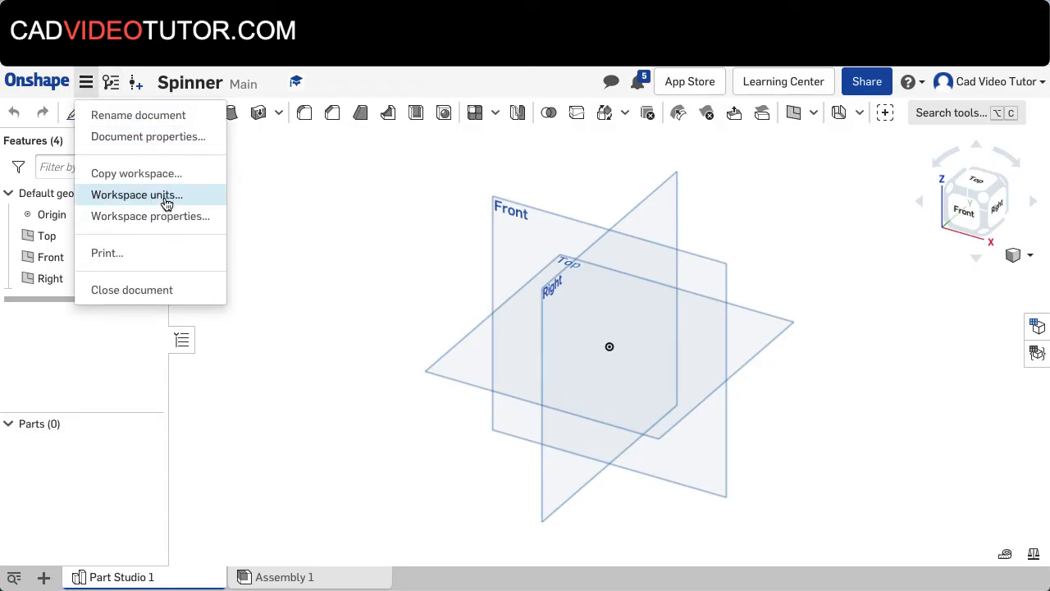
left_click(137, 195)
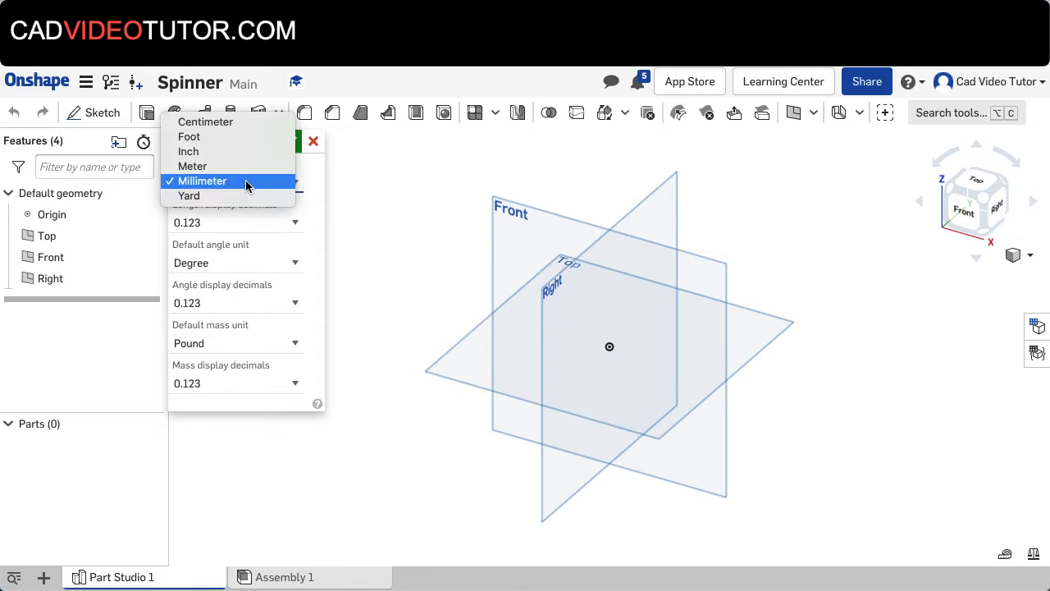
mouse_move(397, 177)
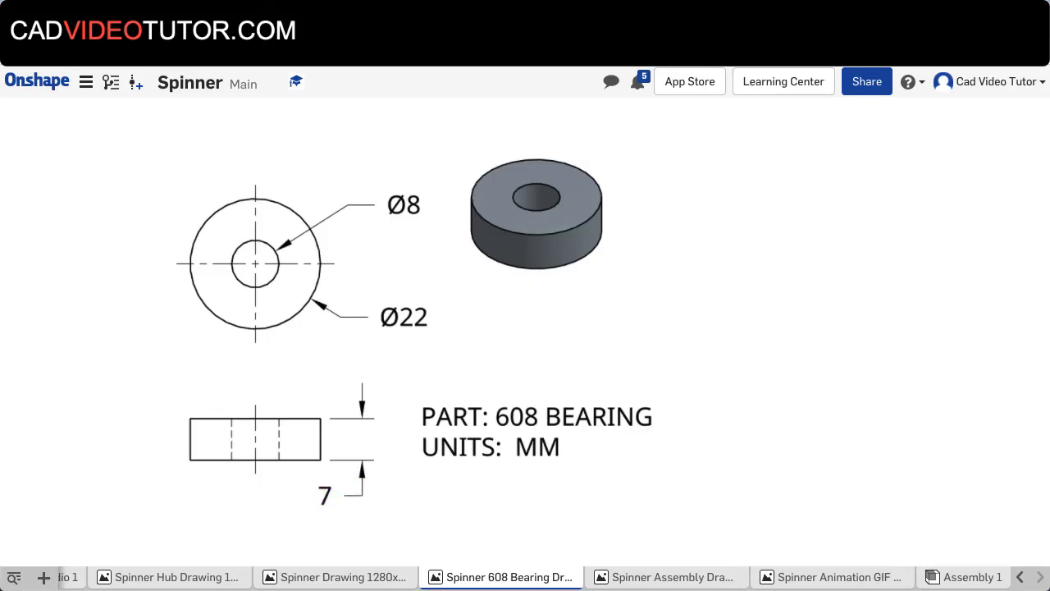
left_click(119, 576)
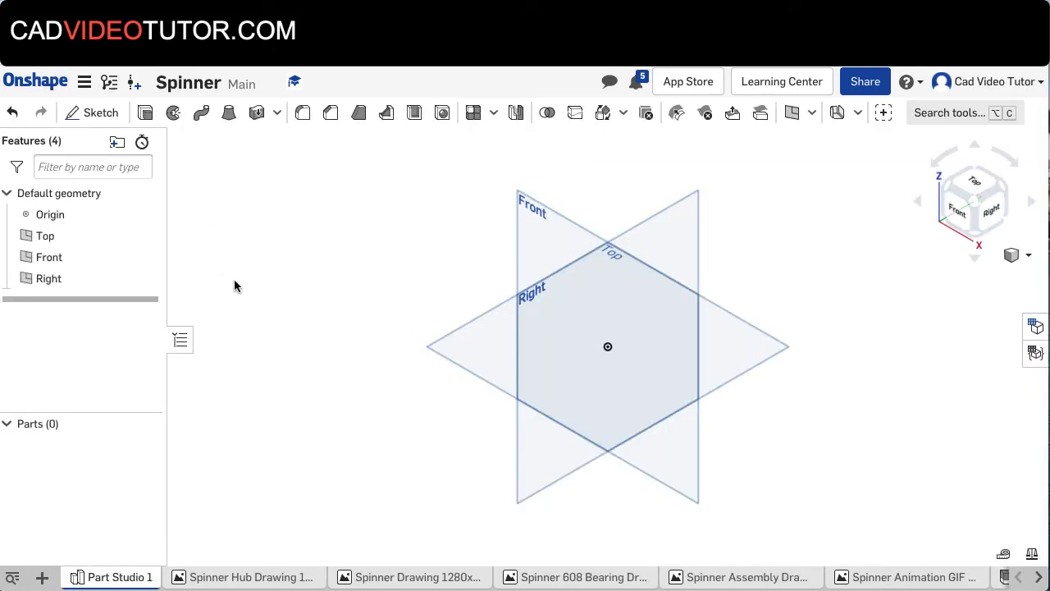
mouse_move(93, 113)
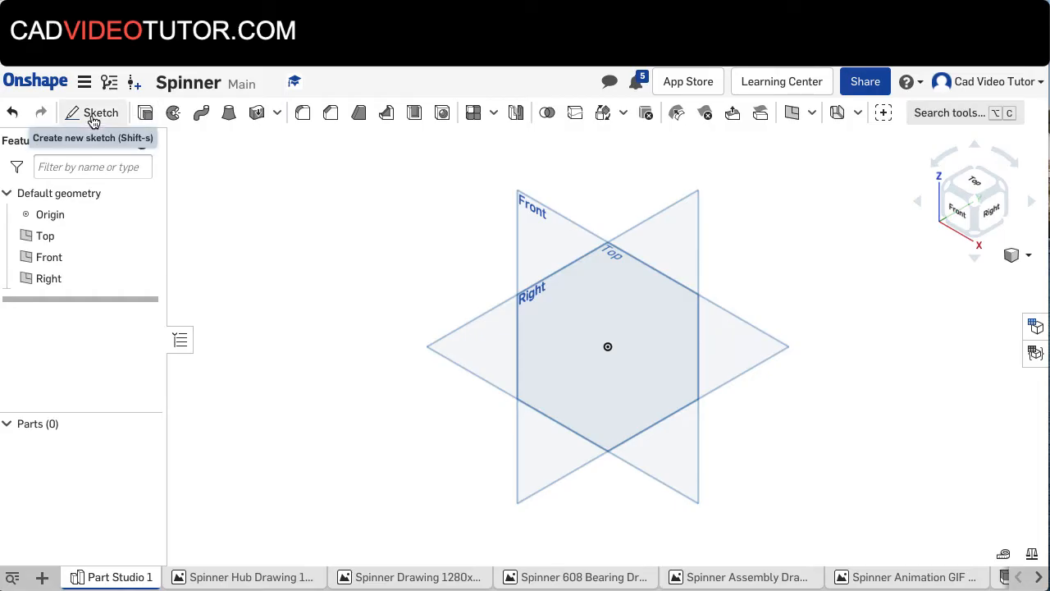
Start Sketch 1 on the Top plane and view it normal to the sketch plane
left_click(93, 112)
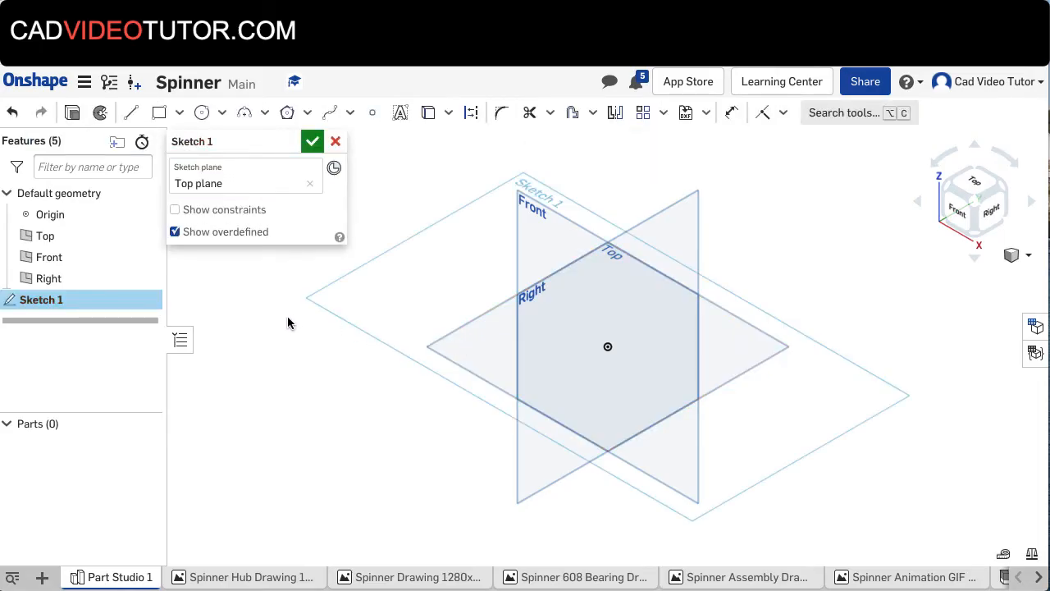
right_click(289, 322)
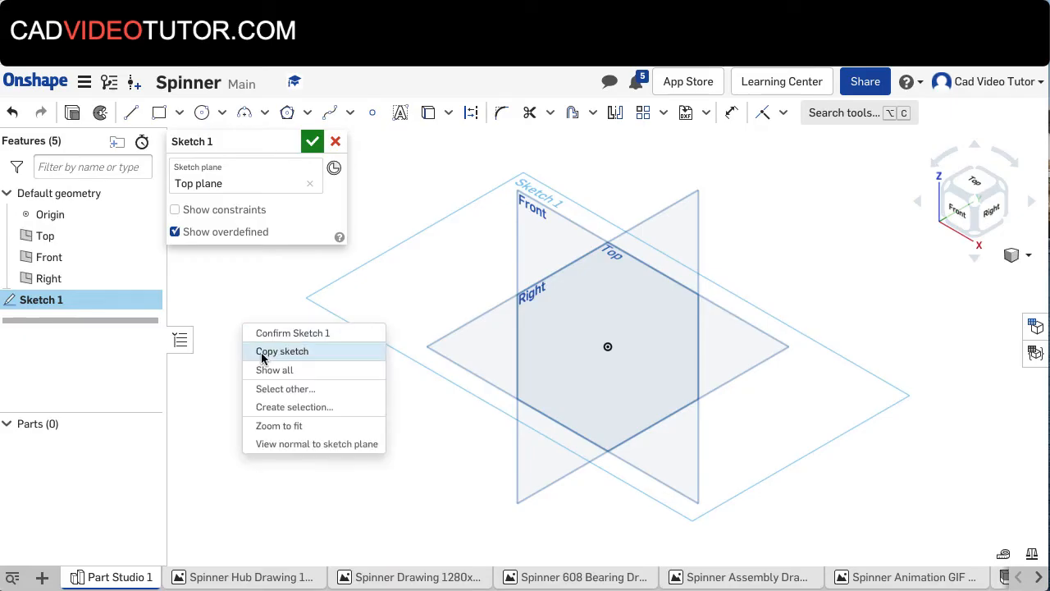
mouse_move(316, 443)
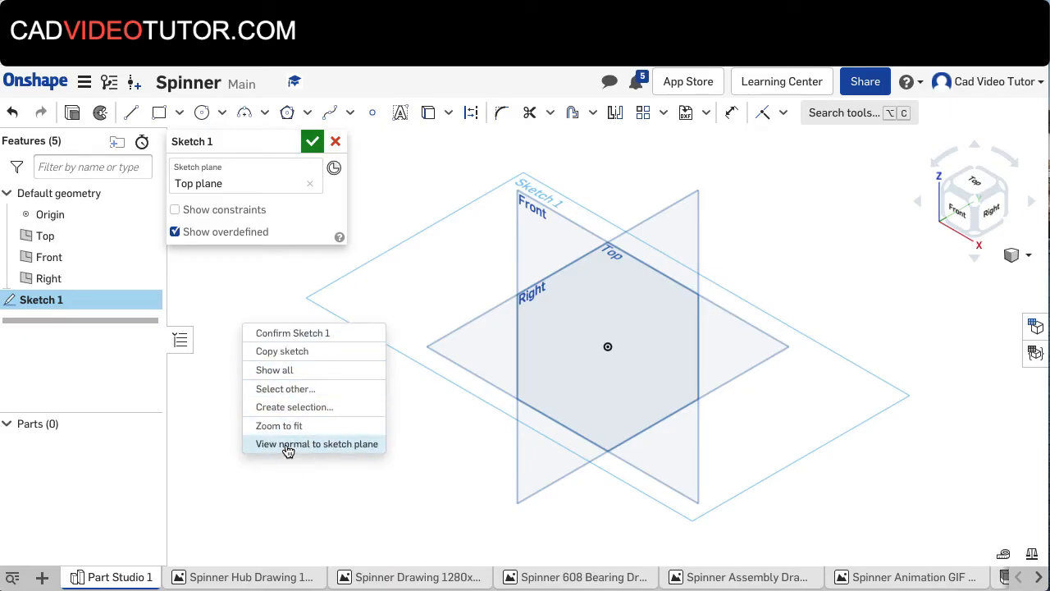
left_click(317, 444)
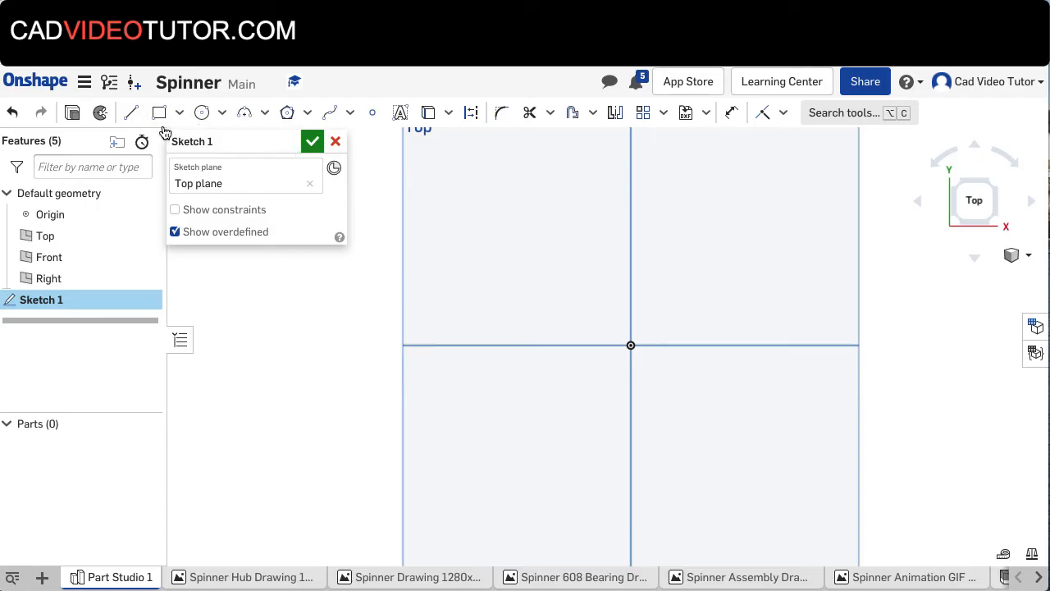
Draw concentric center-point circles at the origin, dimensioned Ø8 and Ø22
left_click(222, 112)
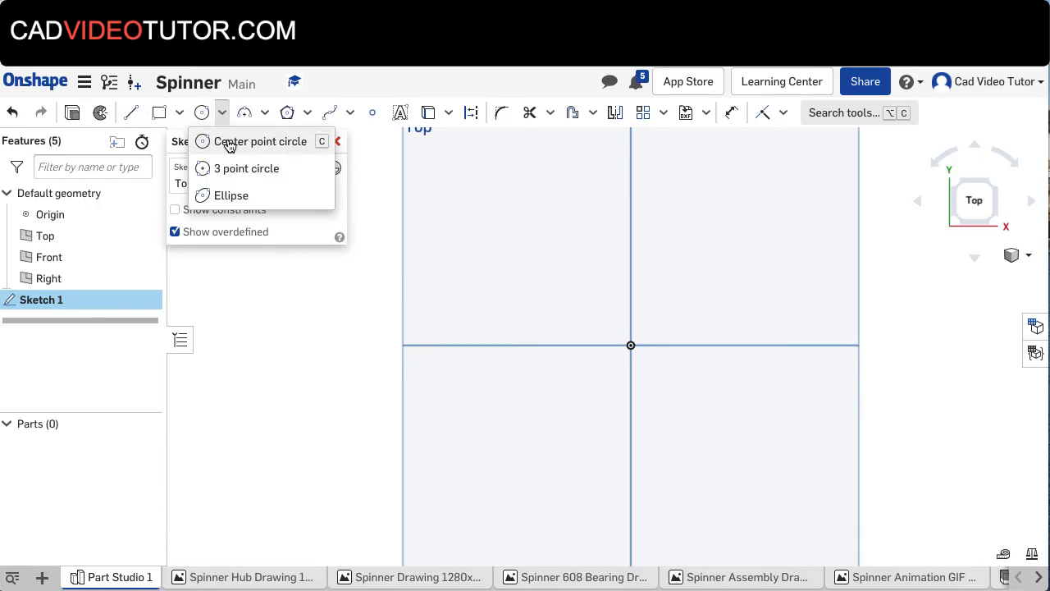
left_click(260, 142)
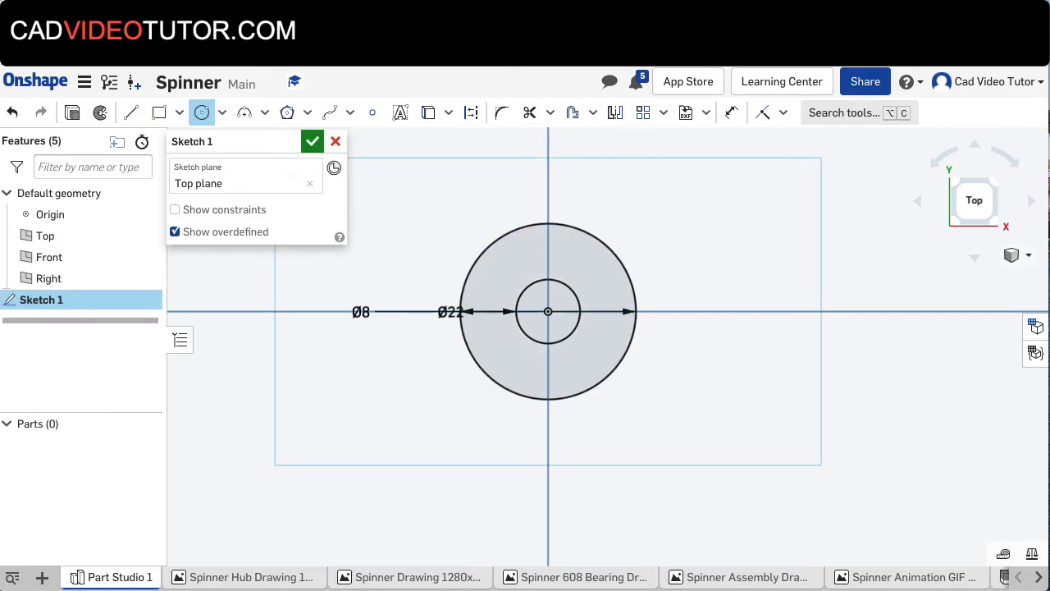
mouse_move(405, 290)
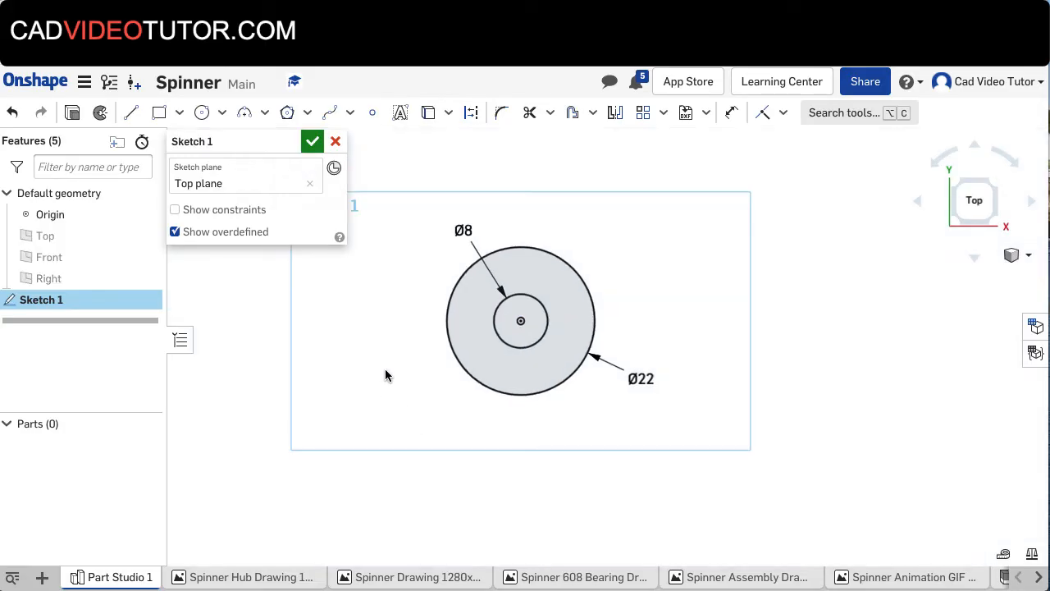
right_click(246, 375)
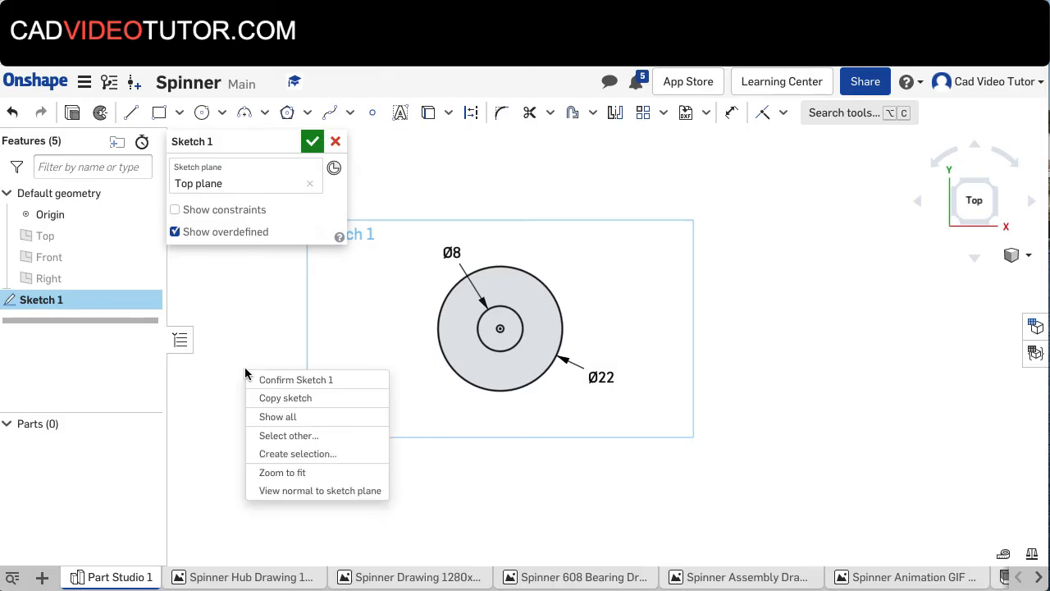
mouse_move(270, 381)
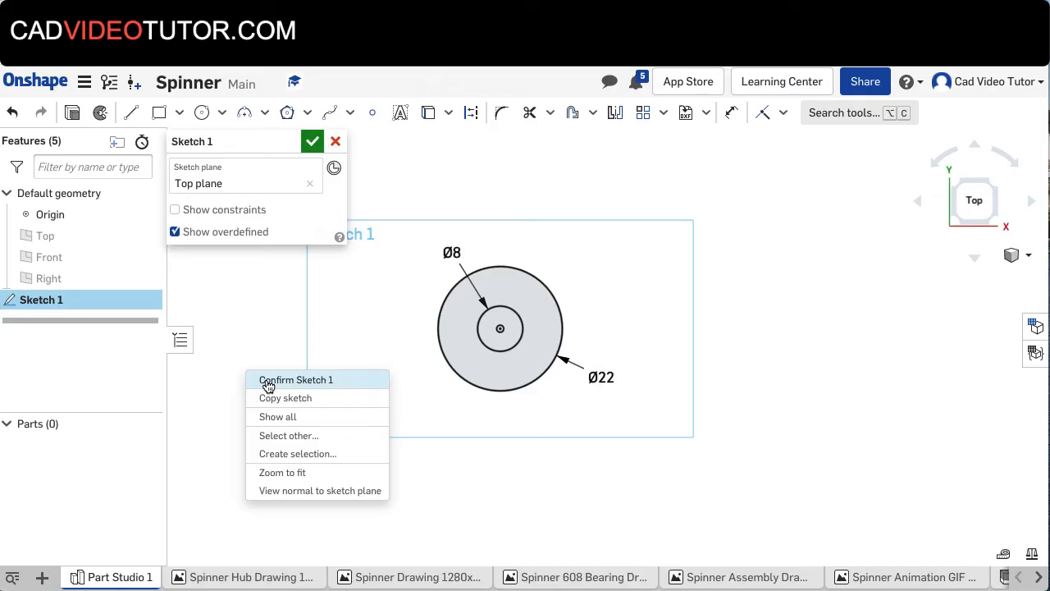
Confirm Sketch 1 and switch the canvas to the Isometric view
left_click(295, 379)
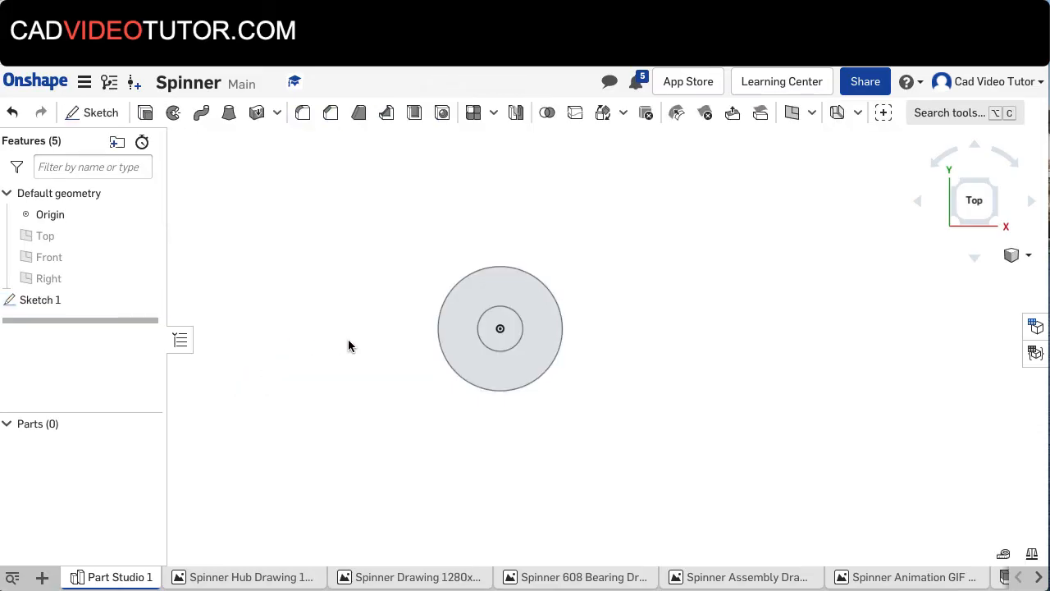
right_click(349, 345)
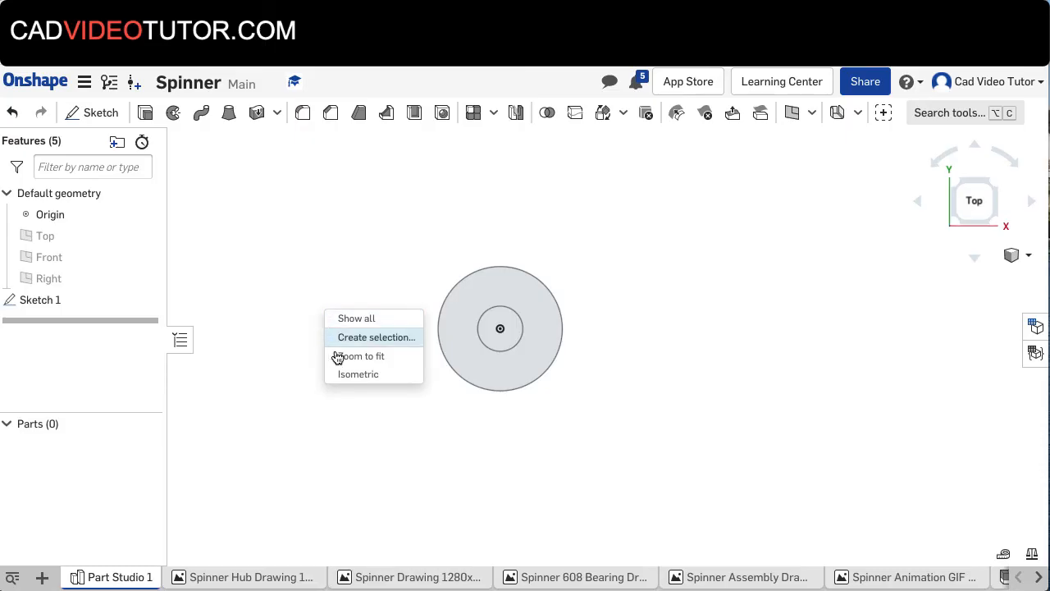
left_click(357, 373)
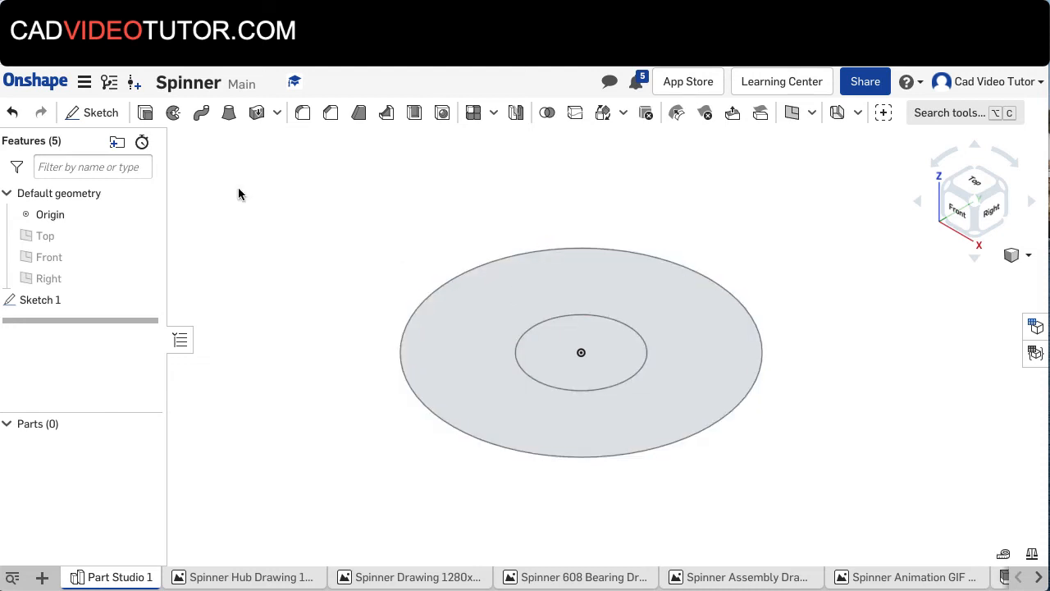
mouse_move(145, 113)
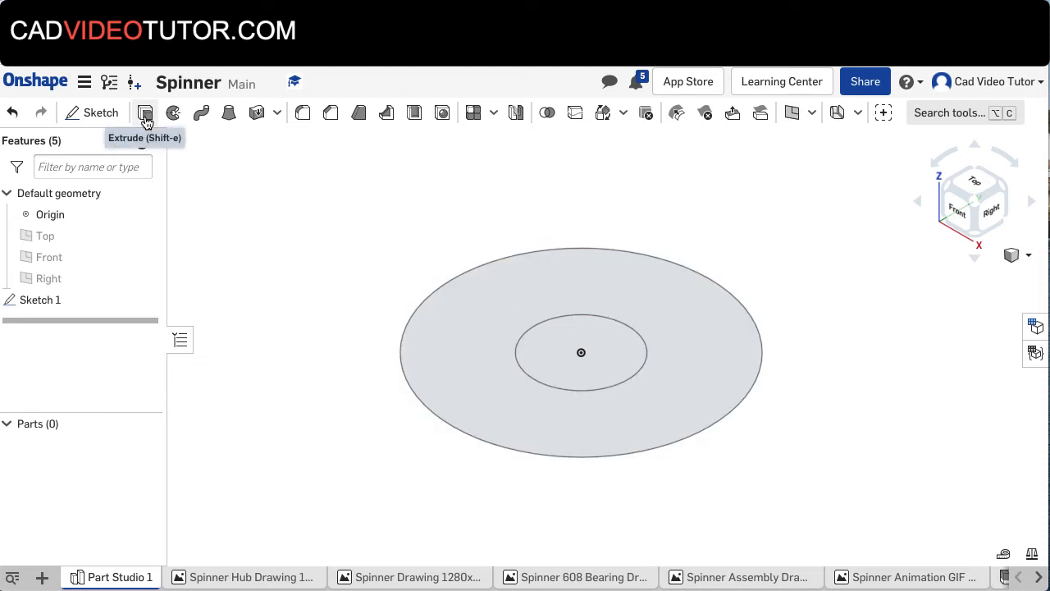
Extrude the sketch's ring region symmetrically to 7 mm depth
left_click(146, 113)
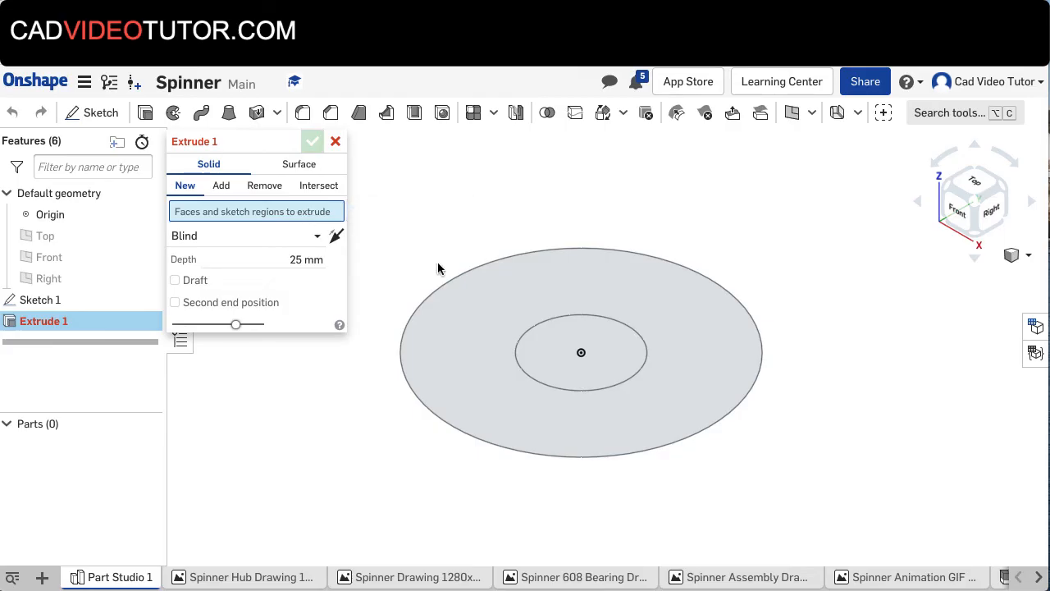
left_click(492, 394)
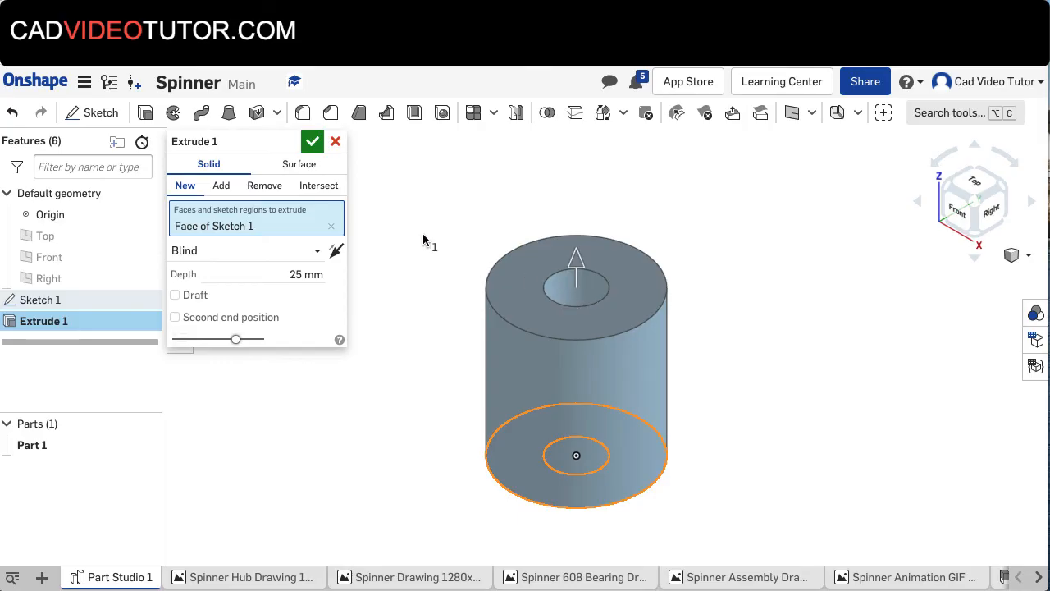
mouse_move(409, 235)
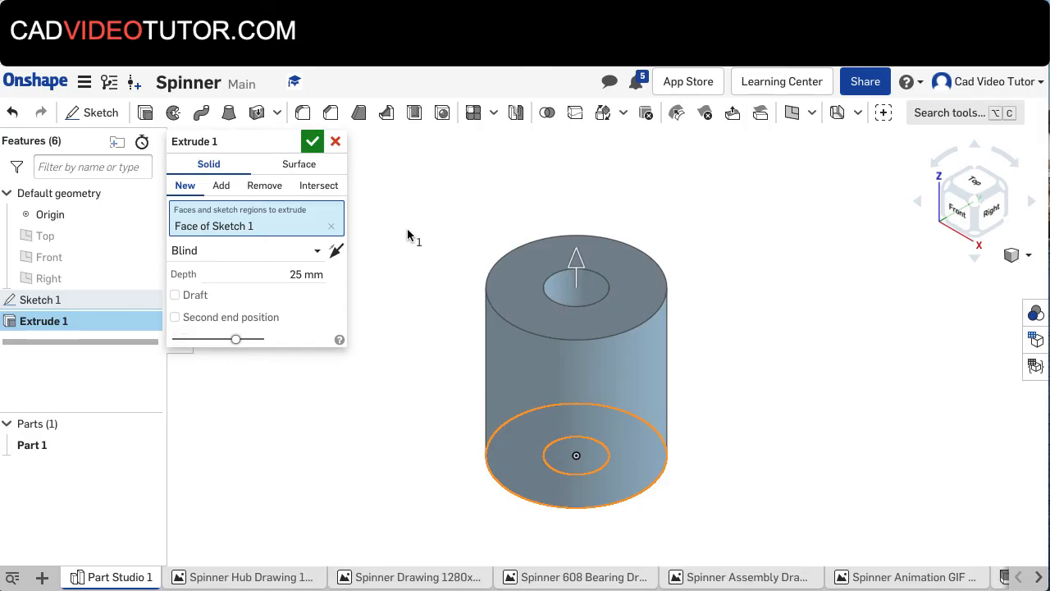
mouse_move(388, 245)
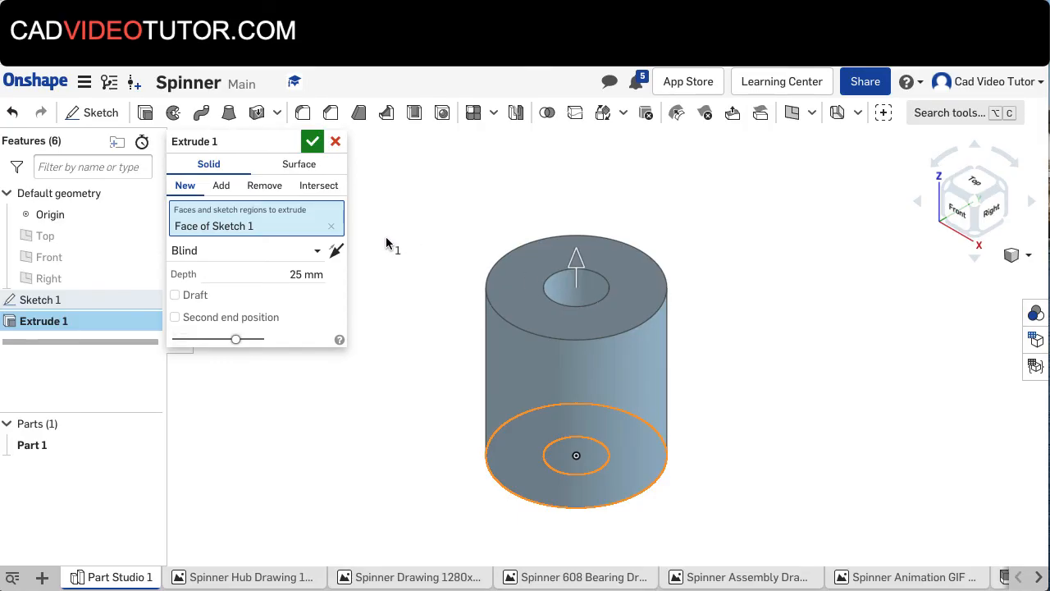
triple_click(295, 274)
type("7")
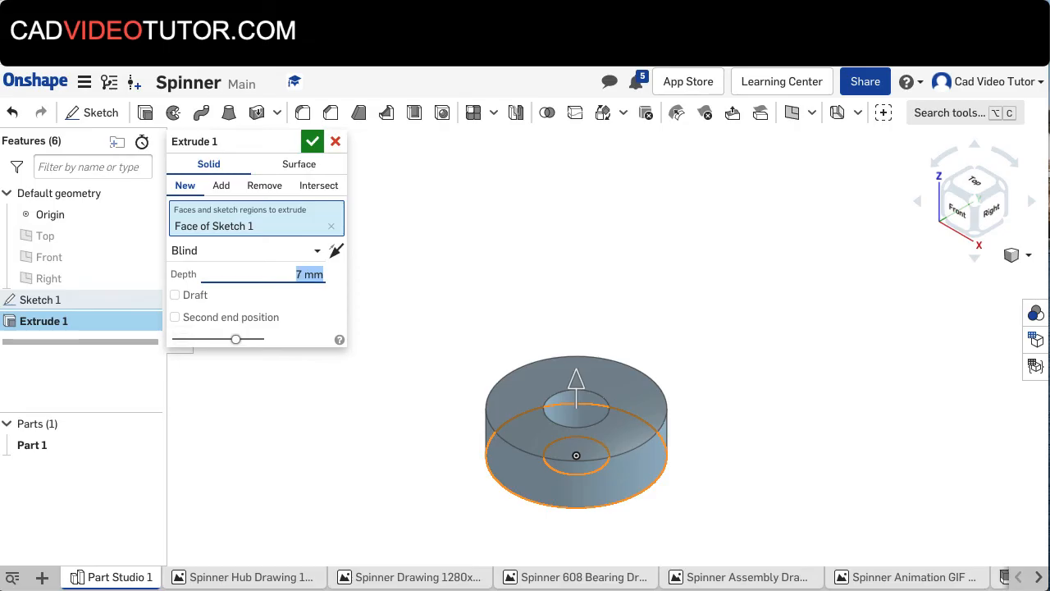
mouse_move(205, 250)
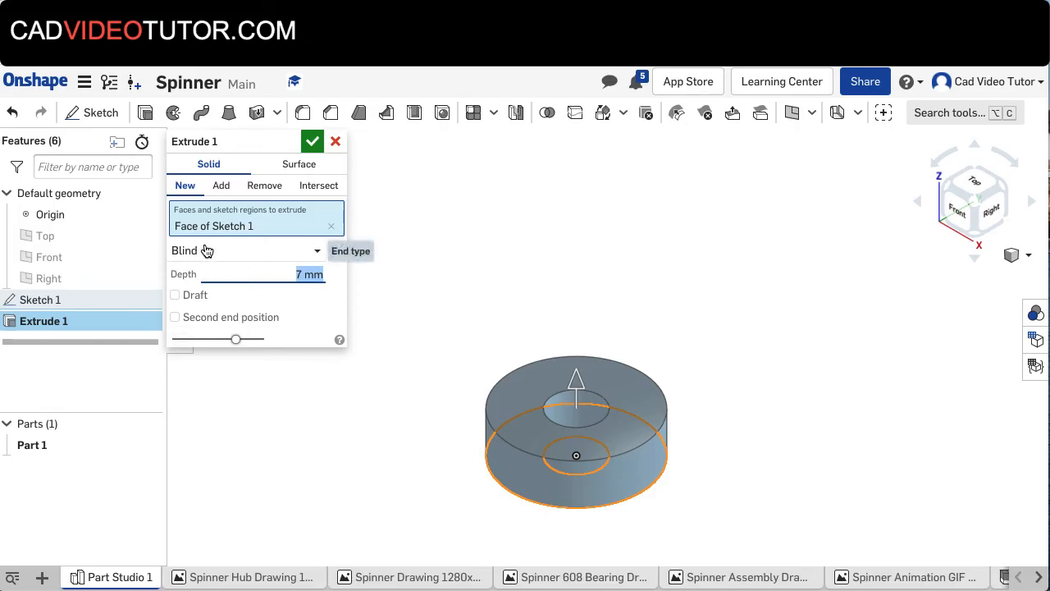
left_click(246, 250)
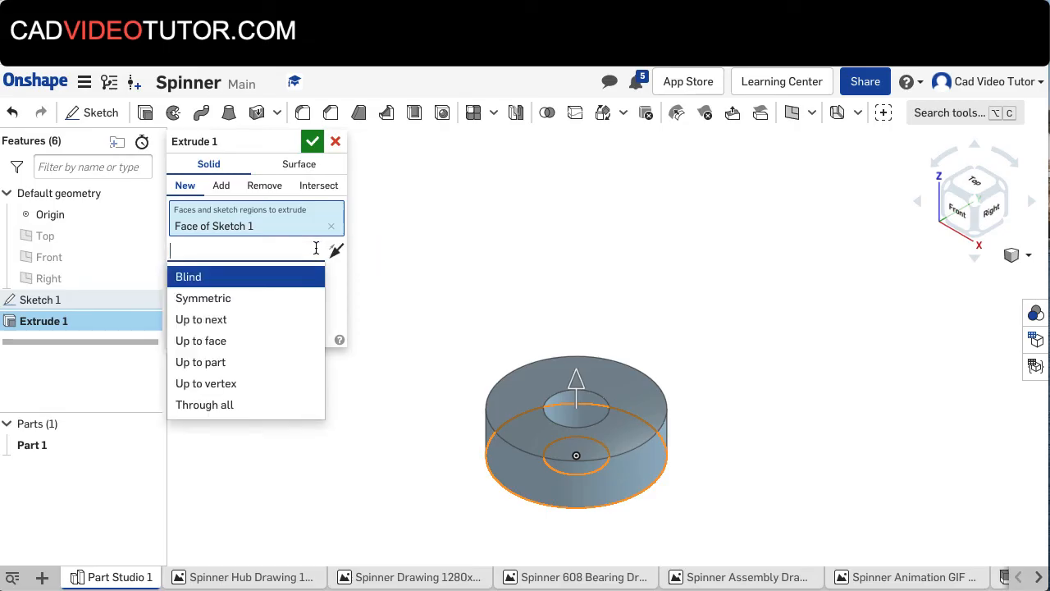
mouse_move(219, 290)
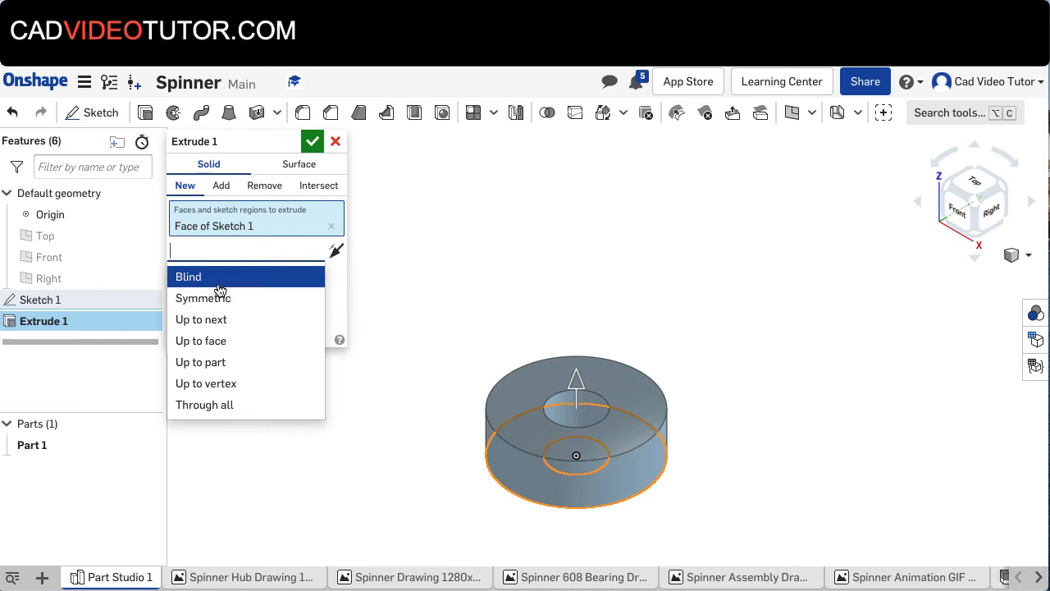
left_click(202, 298)
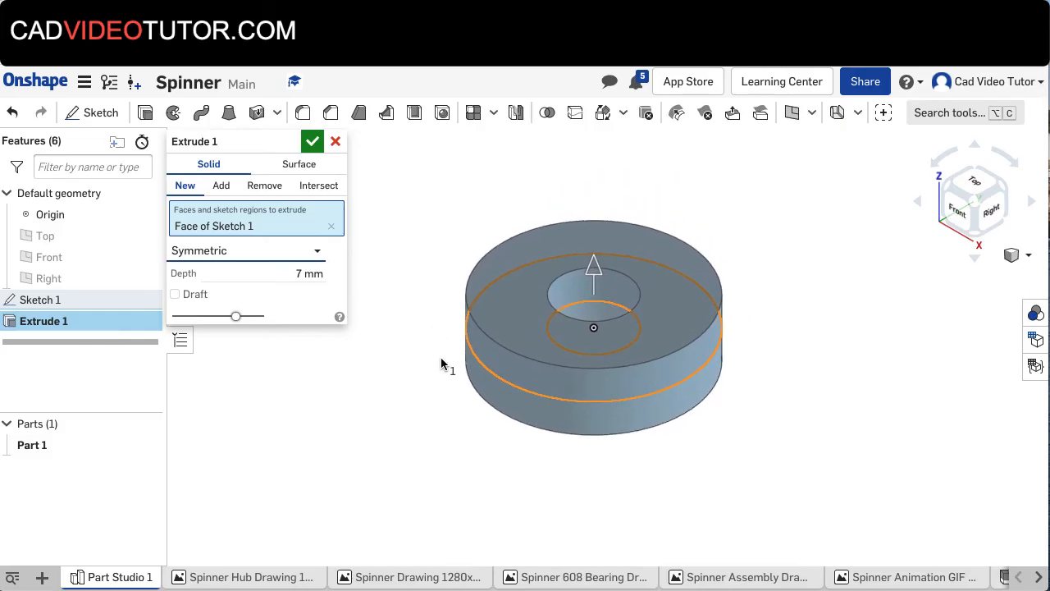
mouse_move(389, 332)
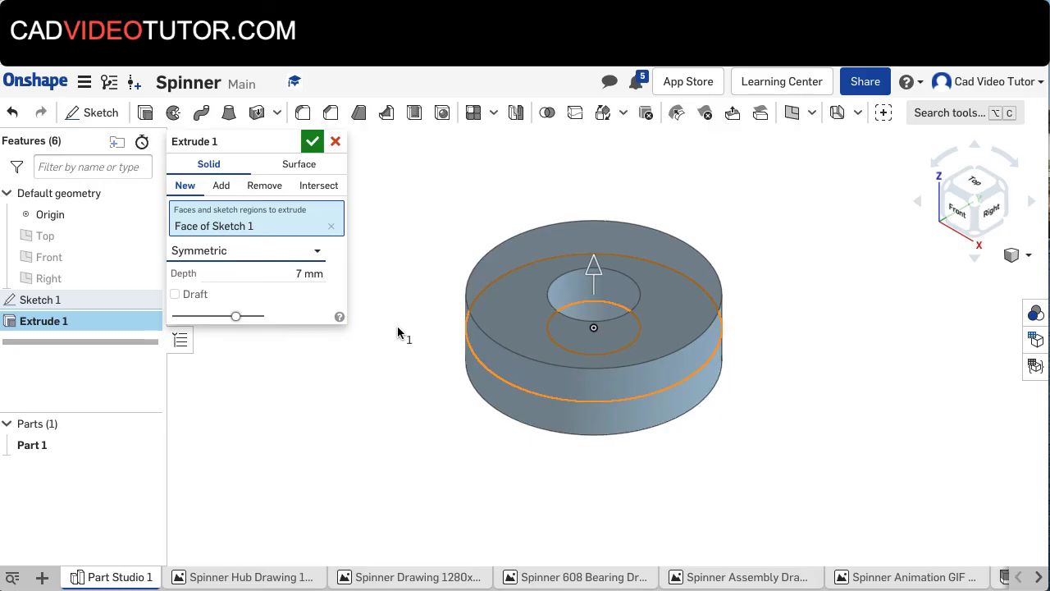
mouse_move(408, 271)
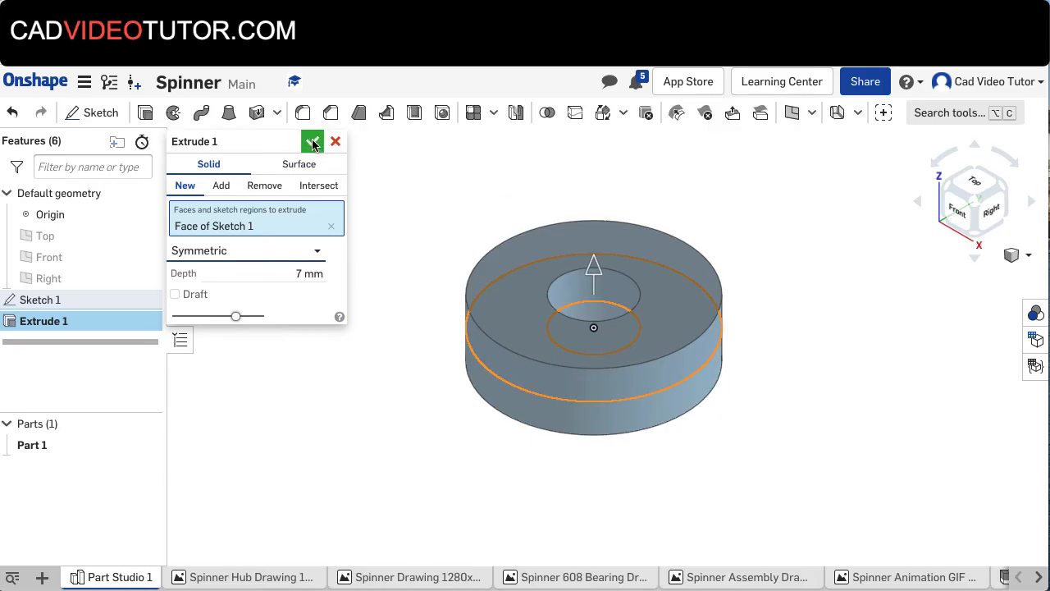
left_click(312, 141)
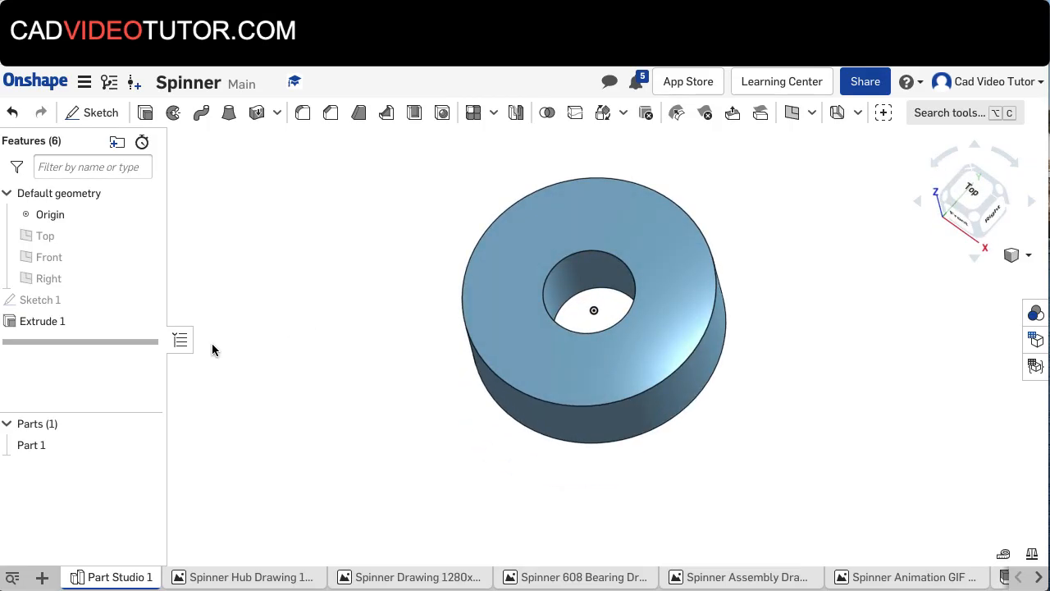
Rename Part 1 to 'Bearing' in the Parts list
left_click(31, 445)
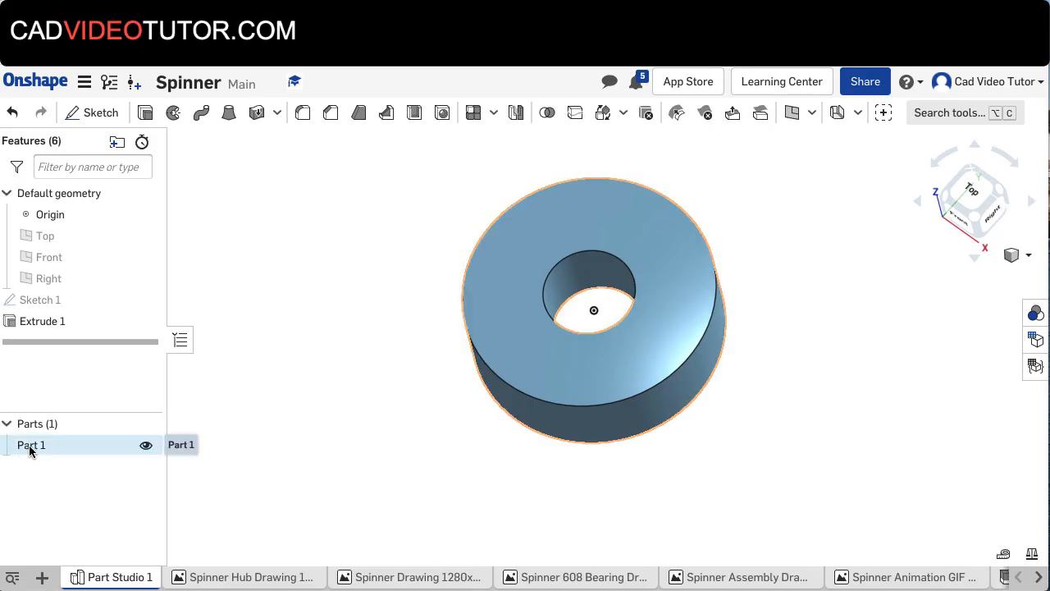
mouse_move(43, 450)
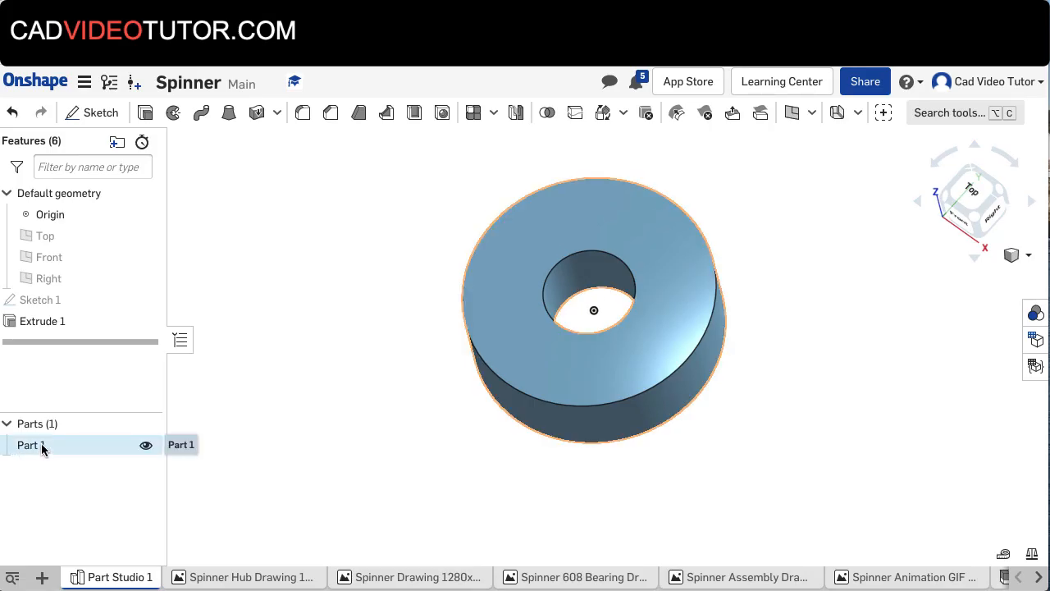
double_click(31, 444)
type("B")
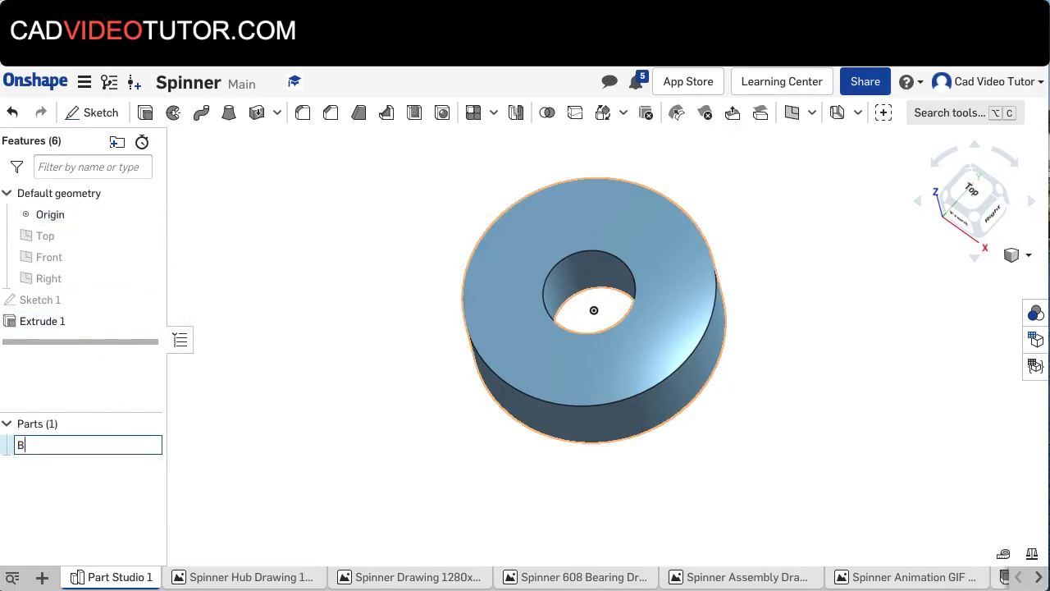
type("ear")
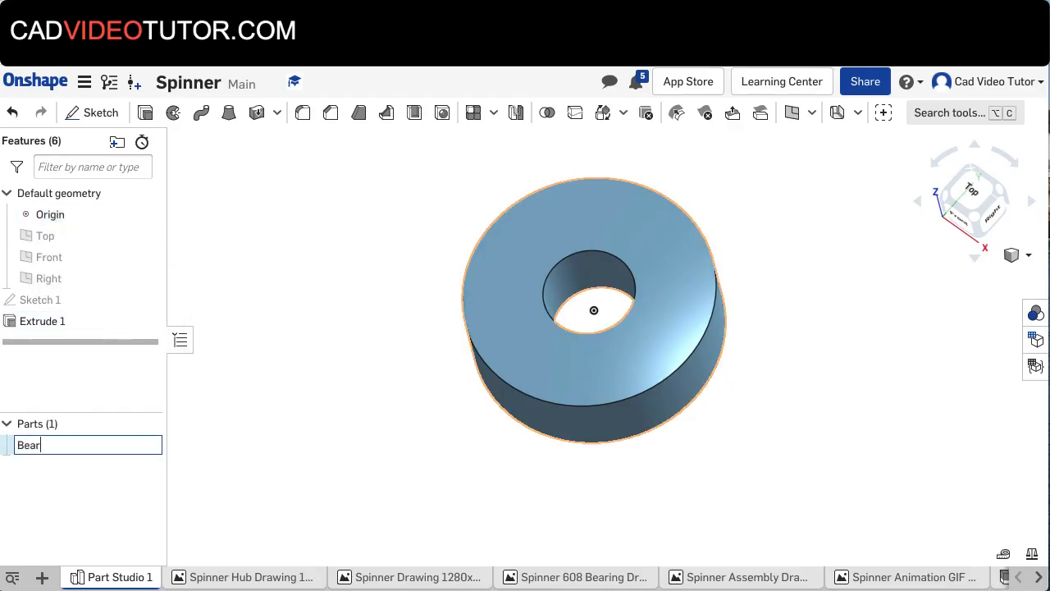
type("ing")
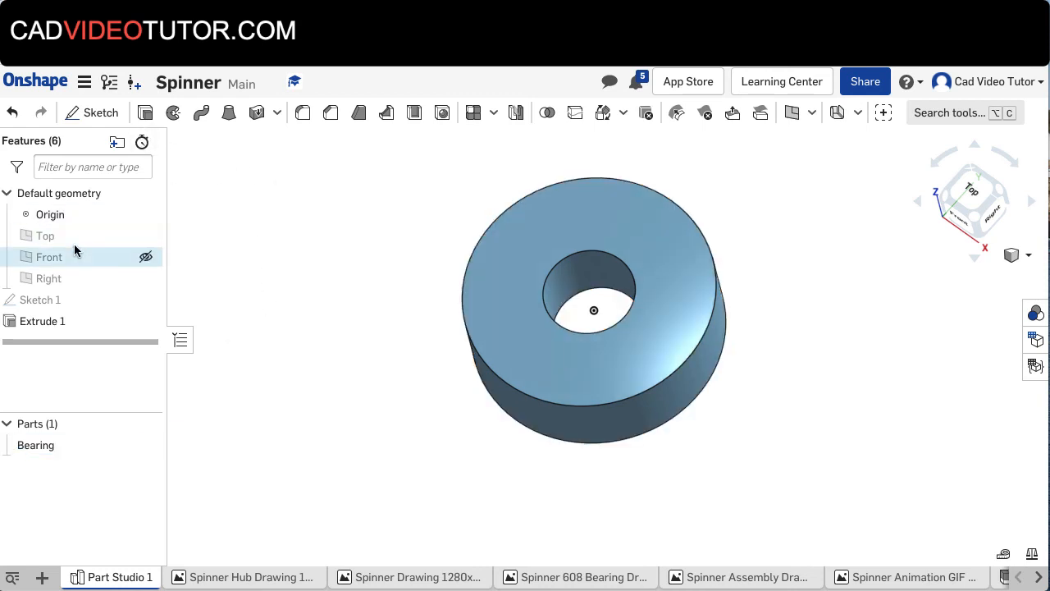
left_click(39, 300)
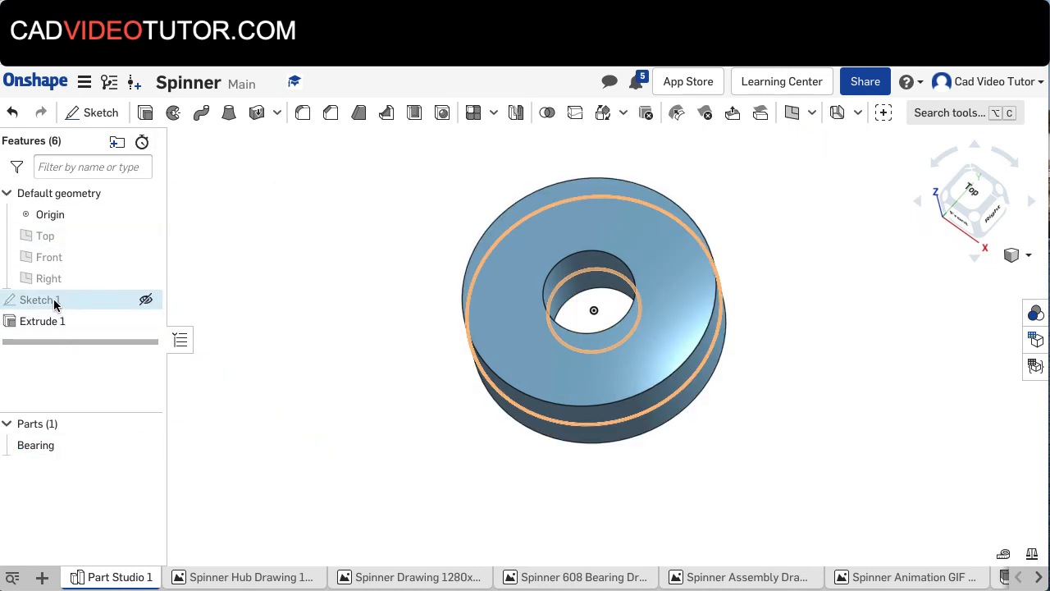